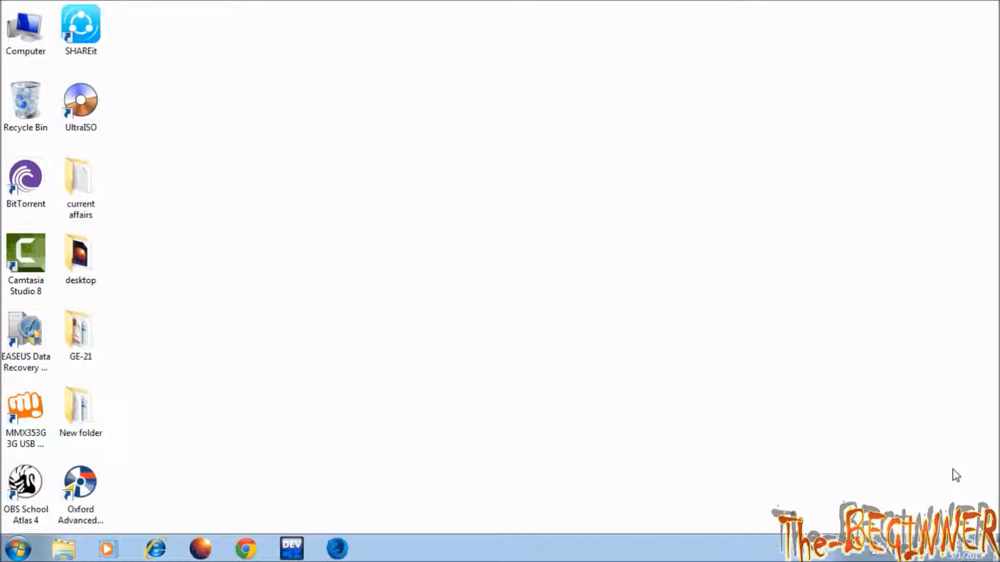
- From the Computer view, turn on 'Show hidden files, folders, and drives' in Folder Options
double_click(25, 25)
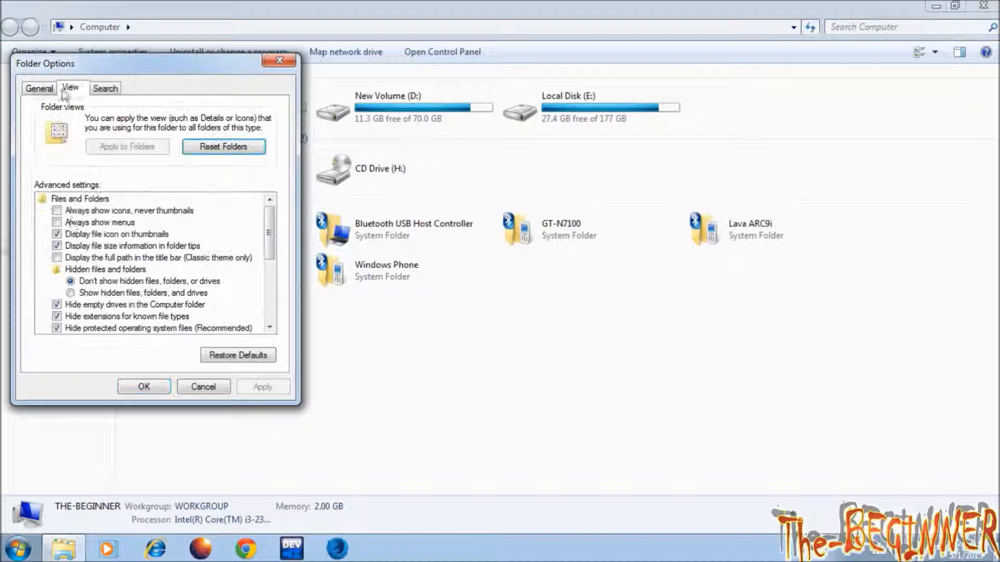
click(70, 293)
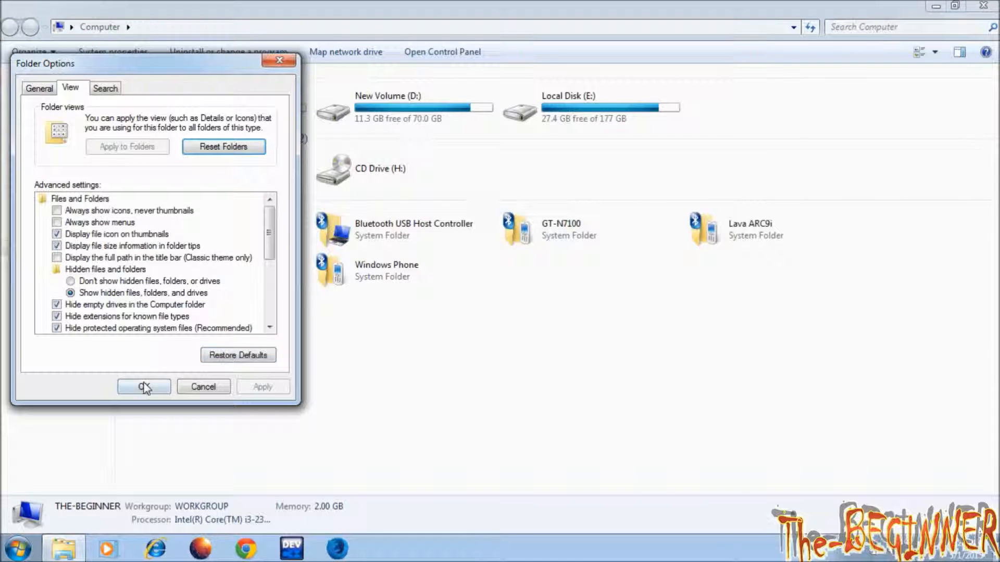
click(144, 386)
text(cmd)
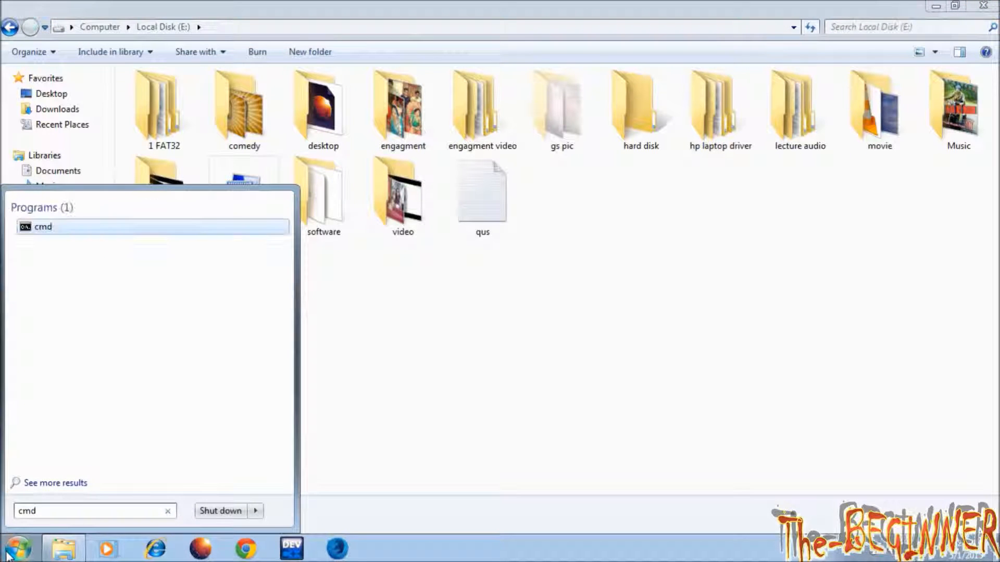
- Launch Command Prompt and list drive E: with dir, showing 14 folders and qus.txt
click(43, 226)
text(e:)
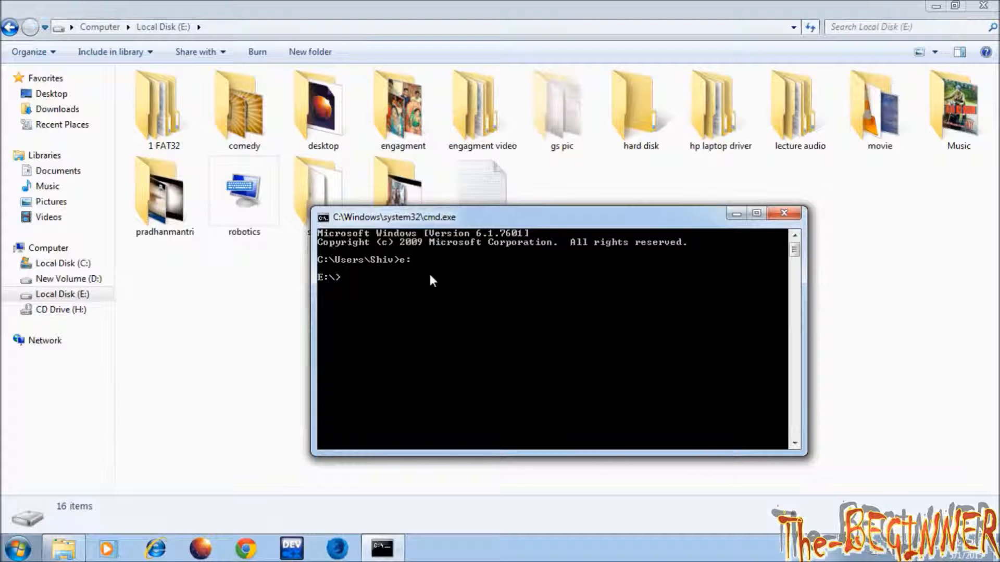
text(dir)
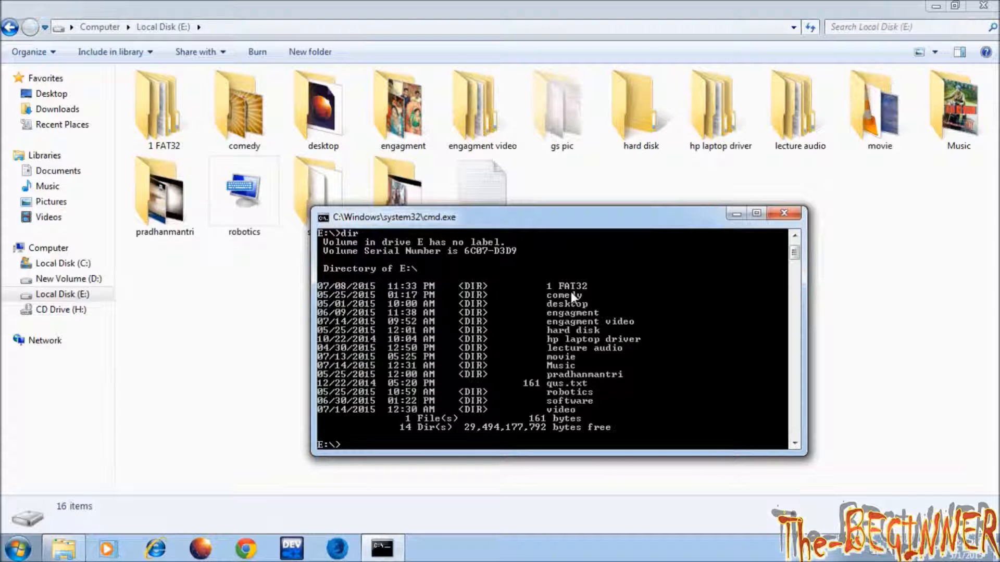
mouse_move(556, 272)
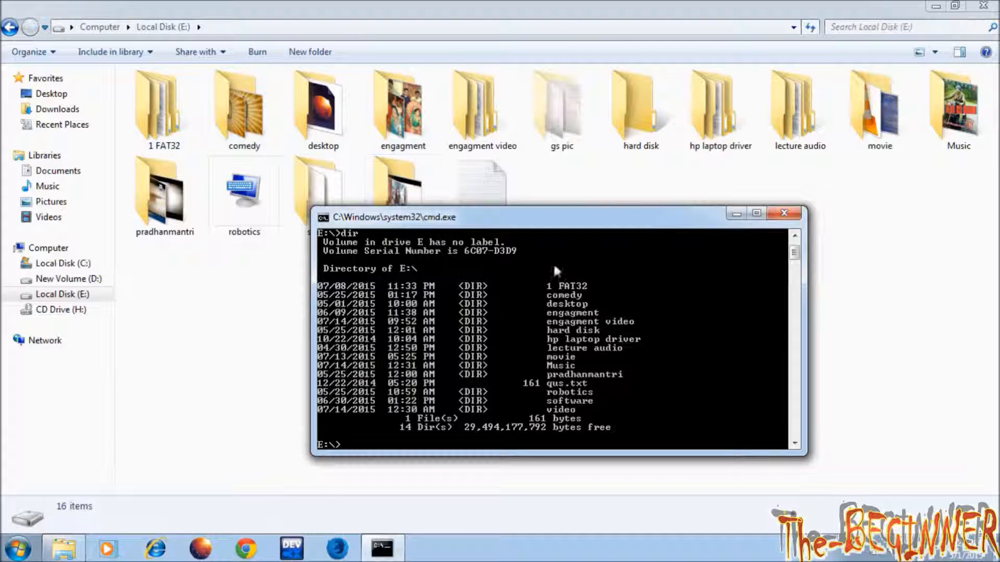
mouse_move(478, 424)
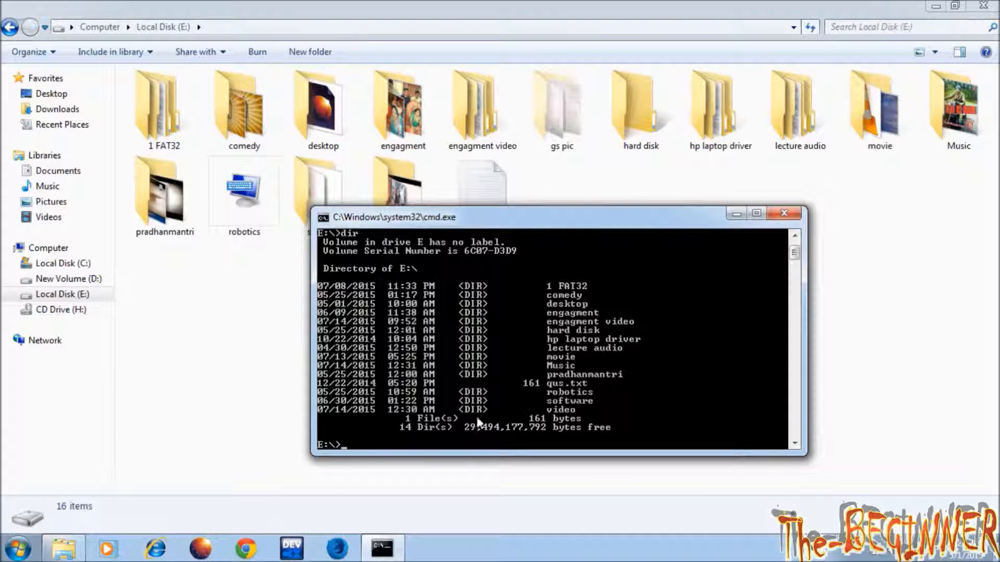
mouse_move(260, 193)
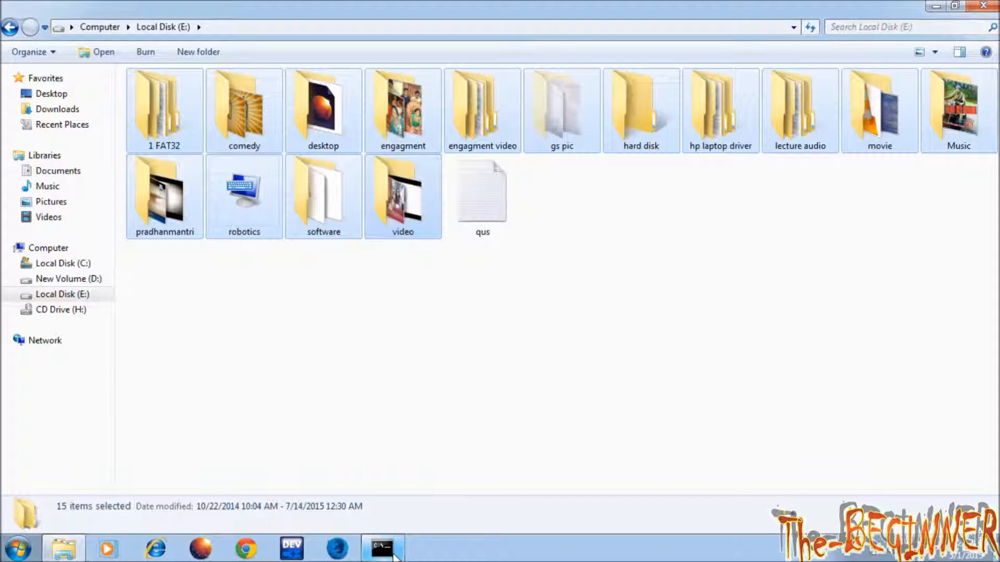
click(381, 547)
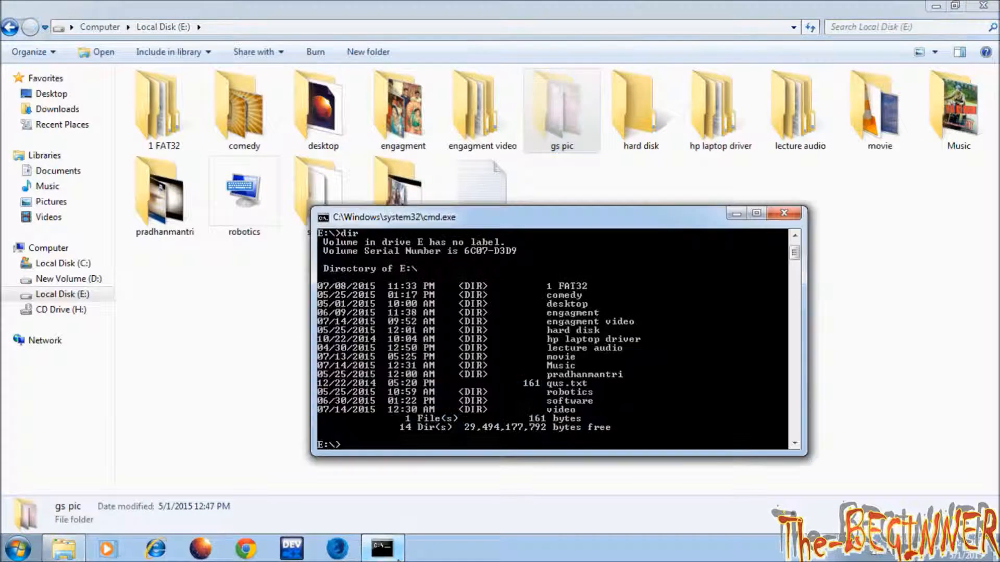
- List E:'s hidden items with dir /ah, then bring the lecture audio Explorer window forward
text(dir)
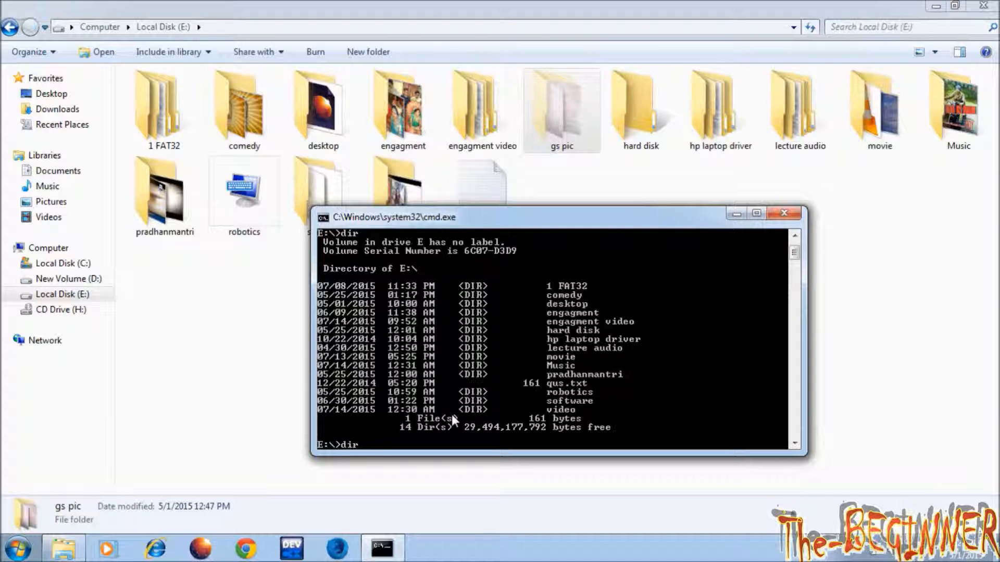
text(/ah)
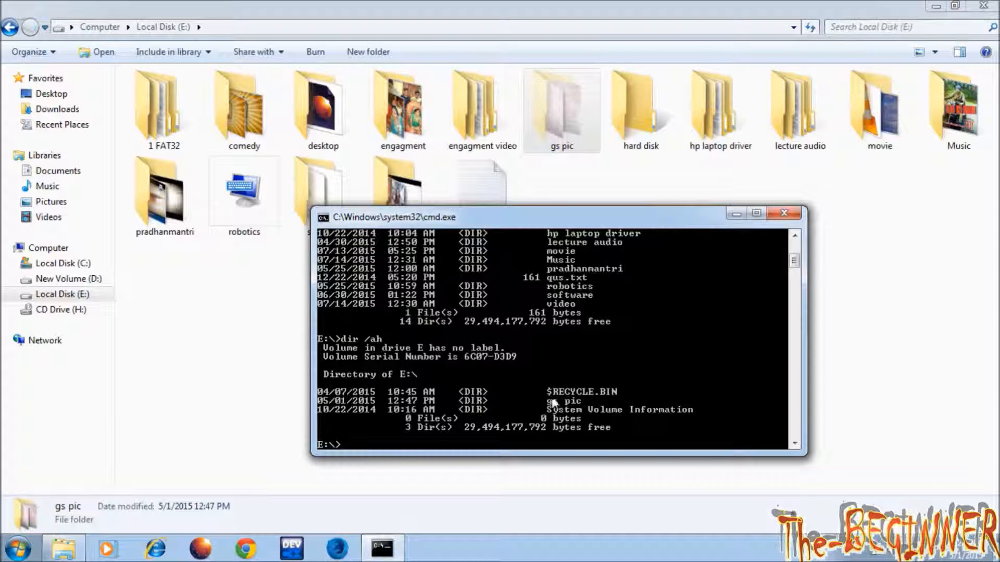
mouse_move(612, 394)
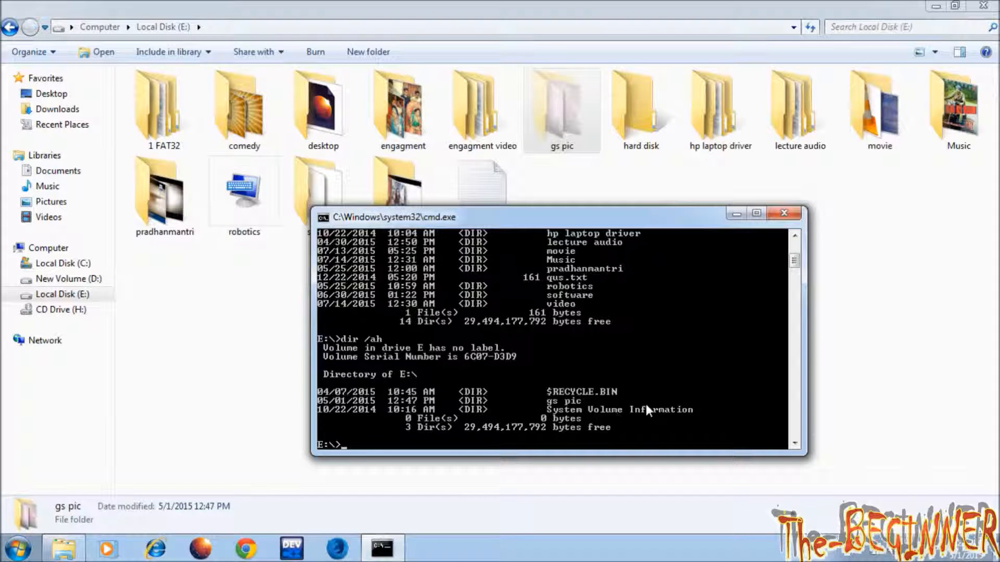
click(561, 108)
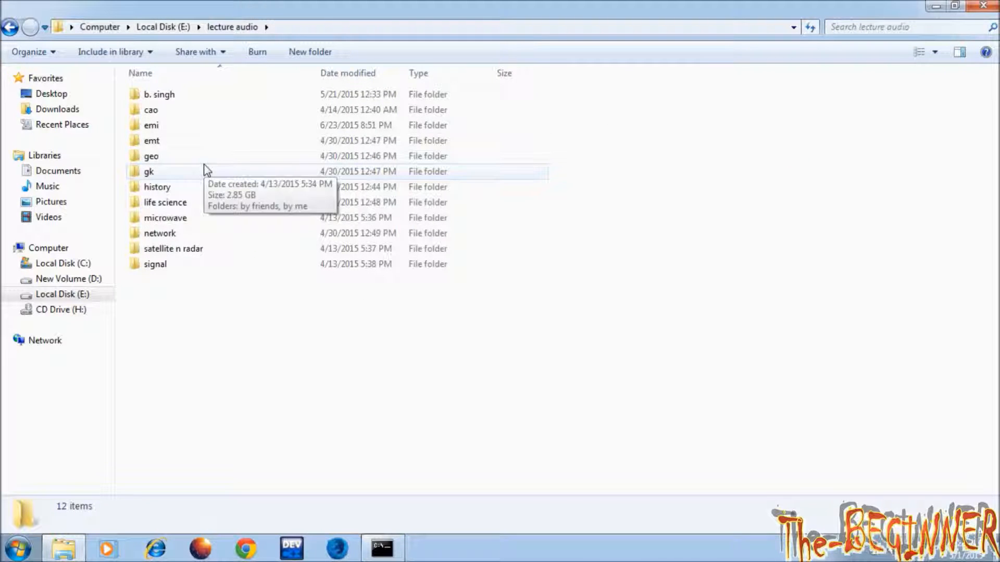
- Open cao and hide the 4th lect folder with its subfolders and files
double_click(150, 109)
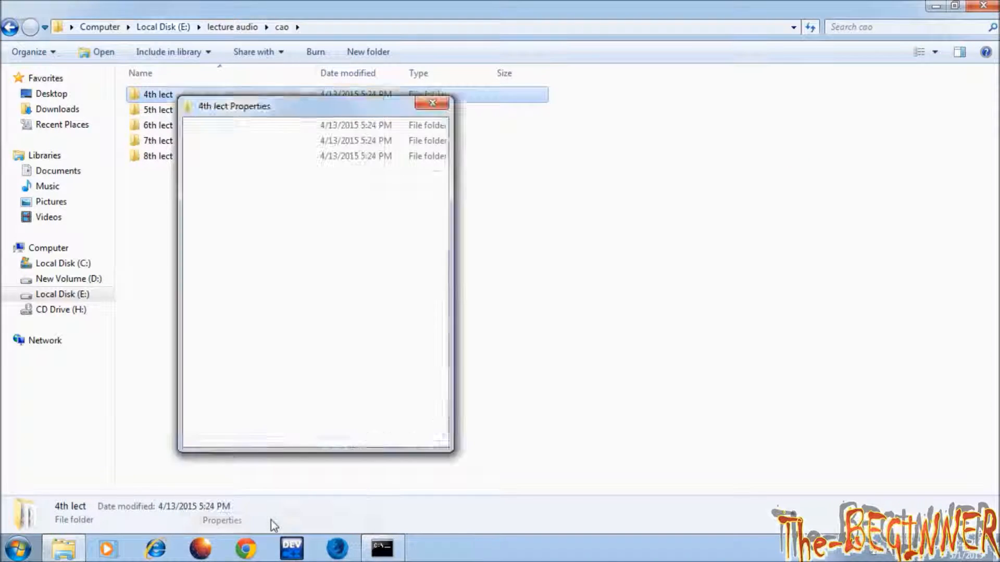
click(415, 434)
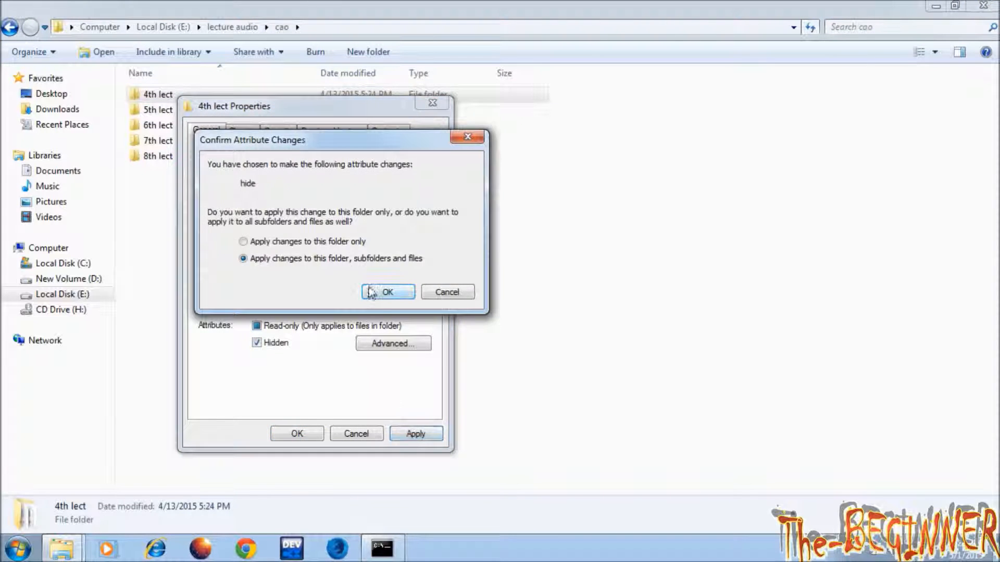
click(387, 292)
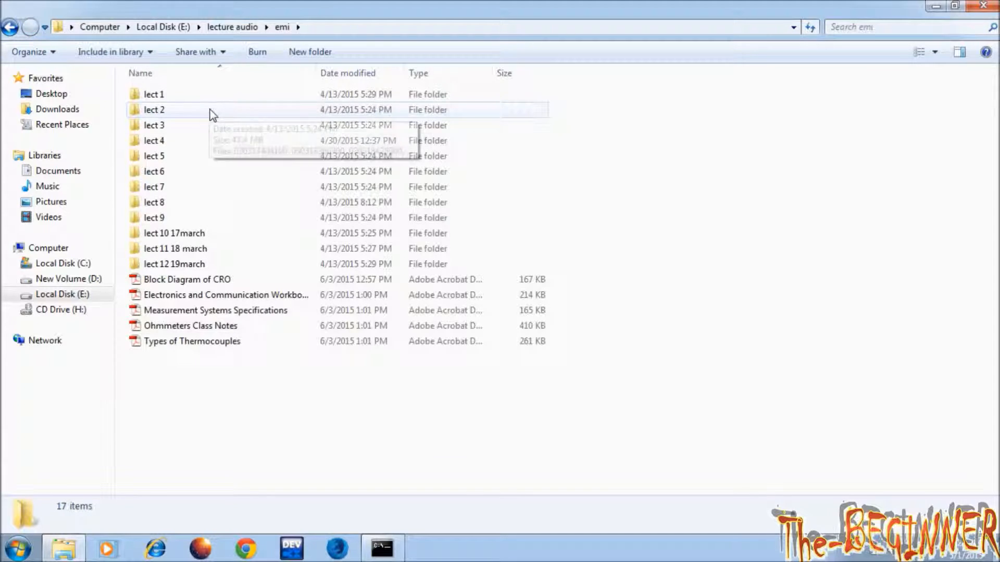
- Hide the lect 3 folder with its contents, then the Block Diagram of CRO file
right_click(154, 125)
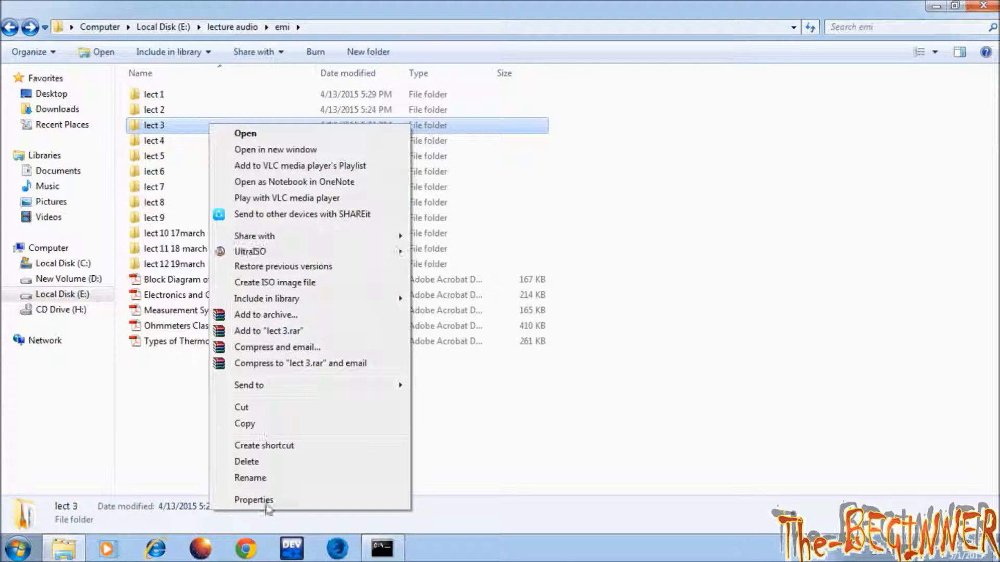
click(448, 462)
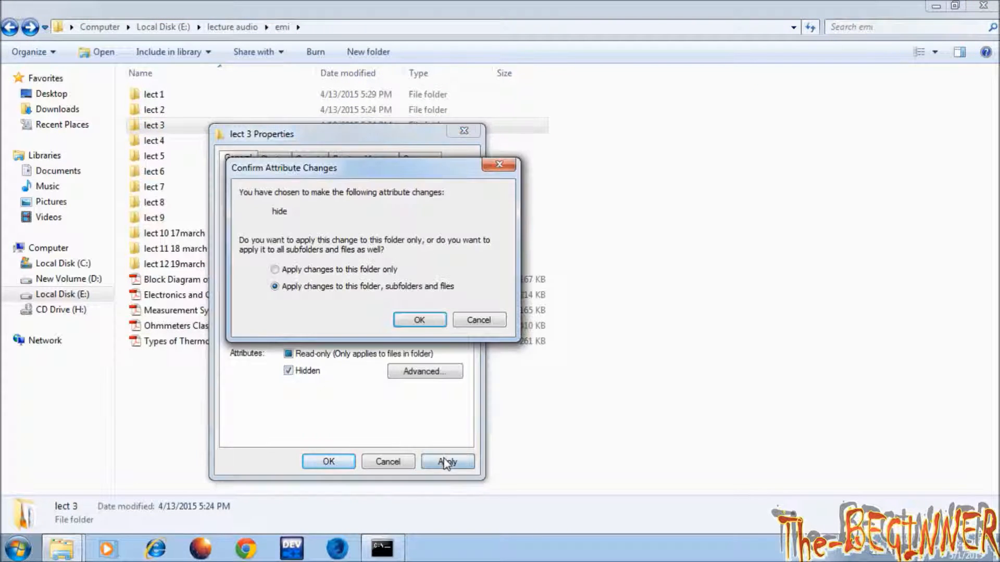
click(418, 319)
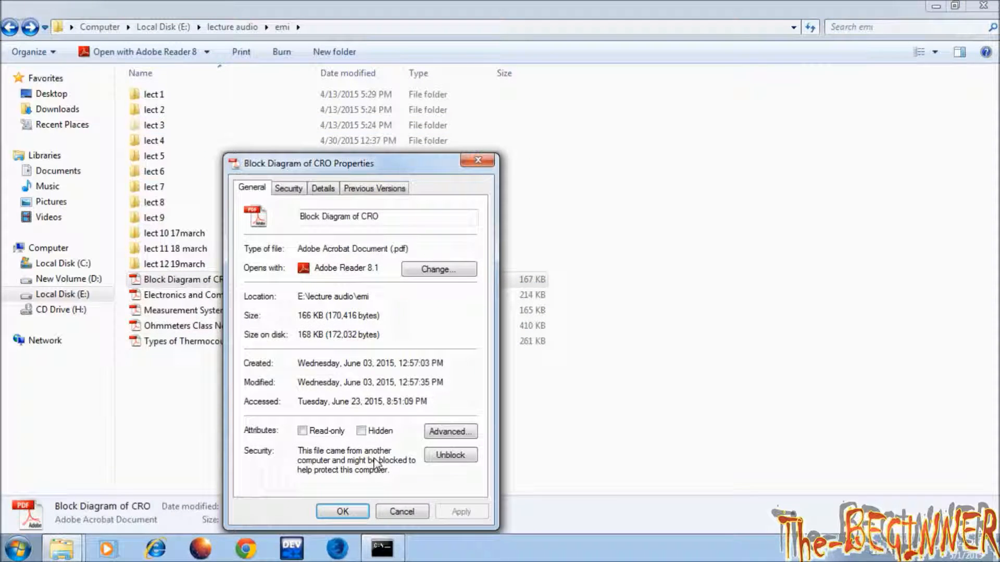
click(362, 431)
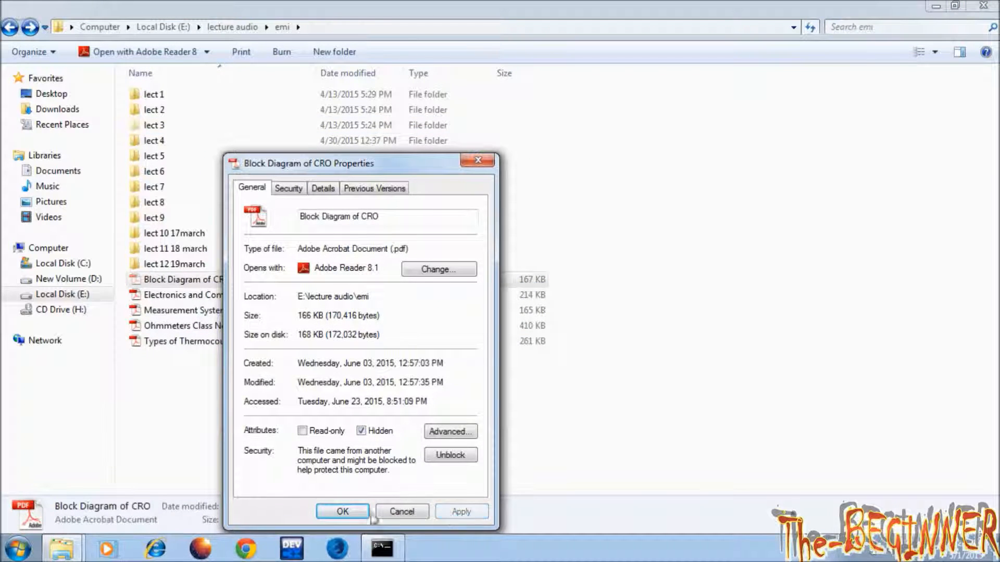
click(381, 548)
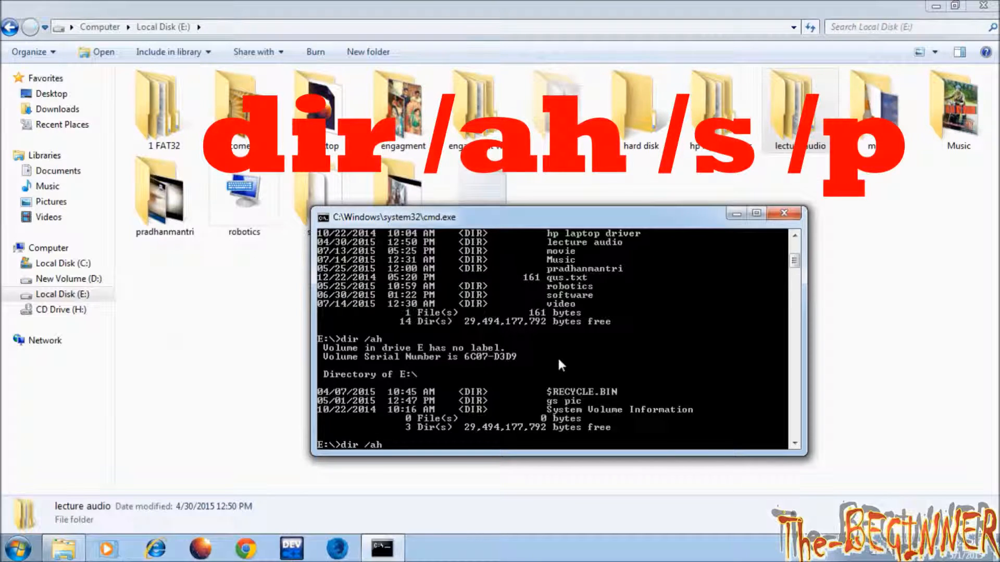
- Run a recursive, paged listing of drive E's hidden items with /s /p
text(/)
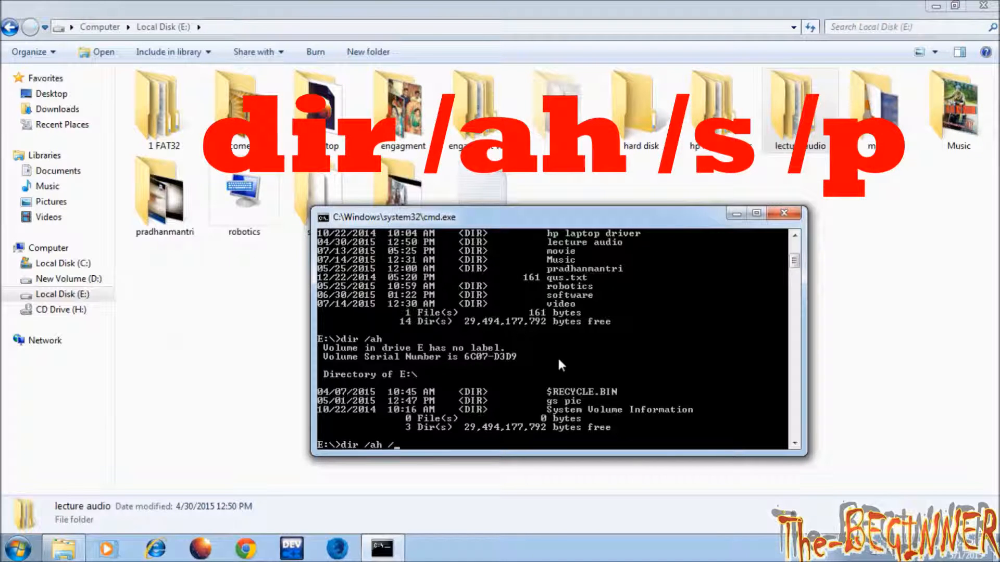
text(s /p)
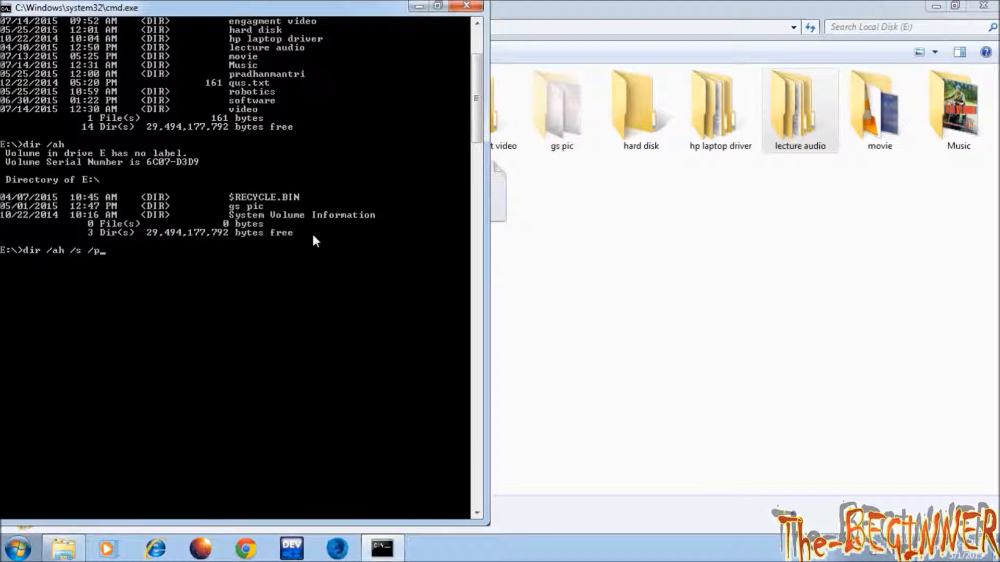
key(enter)
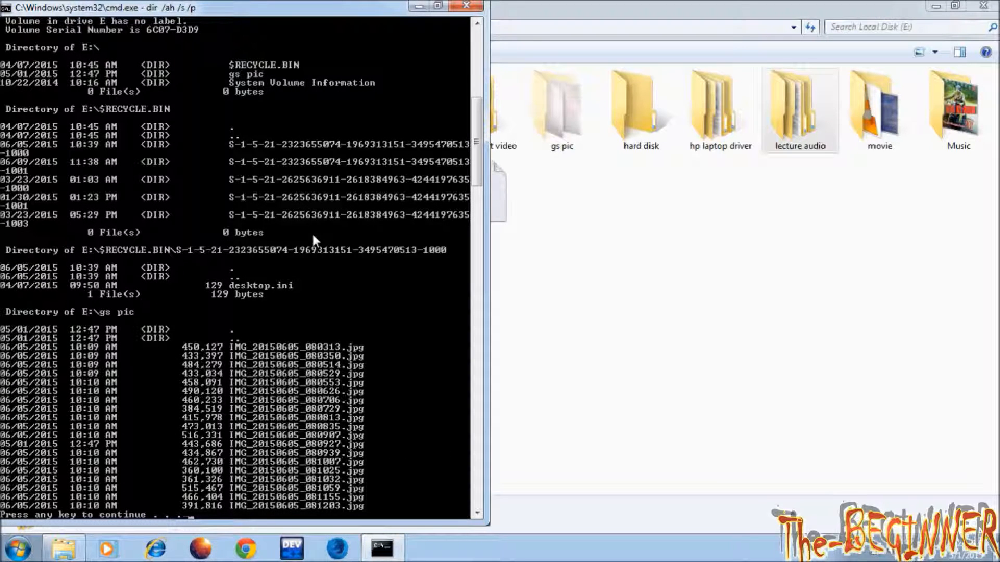
mouse_move(181, 67)
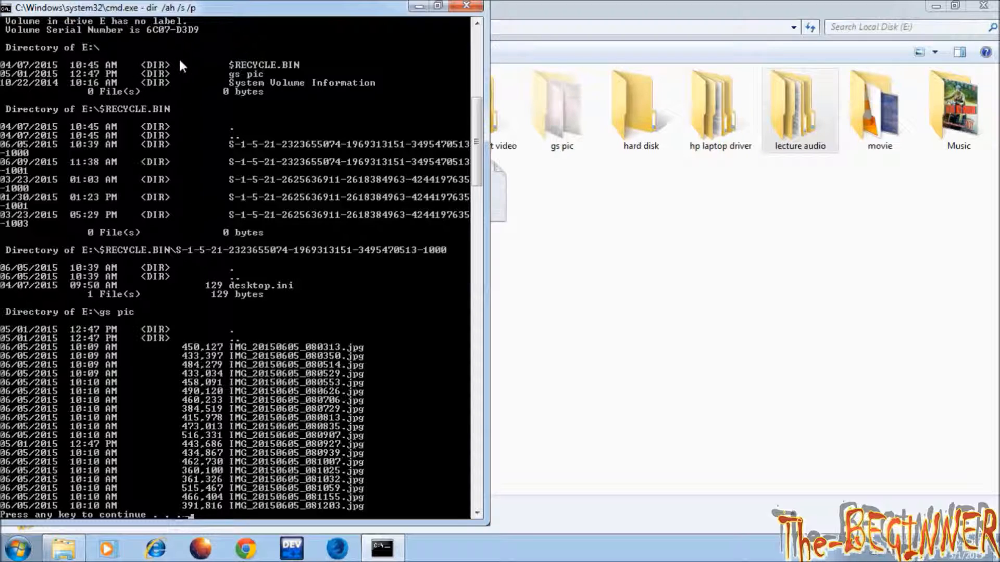
mouse_move(130, 76)
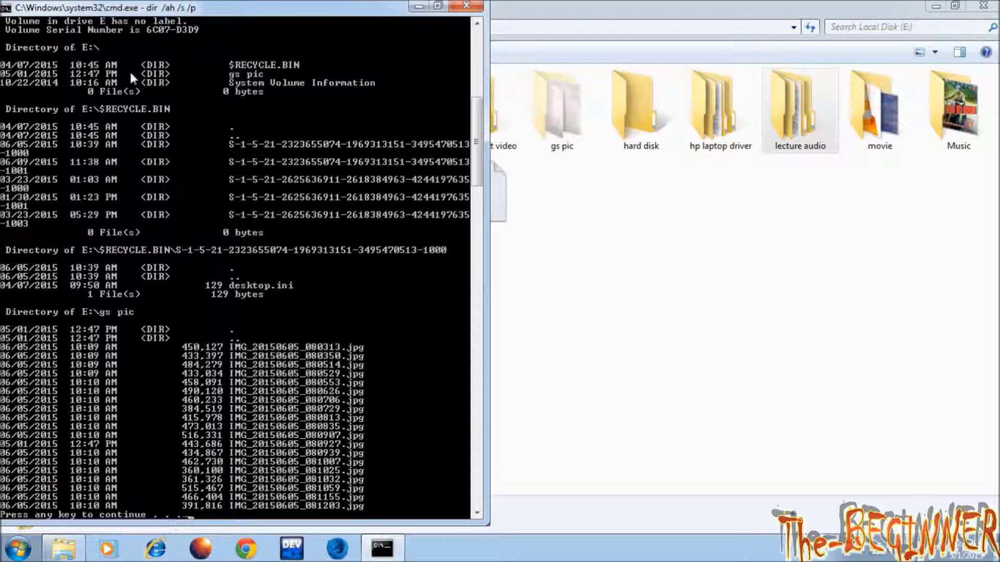
mouse_move(245, 86)
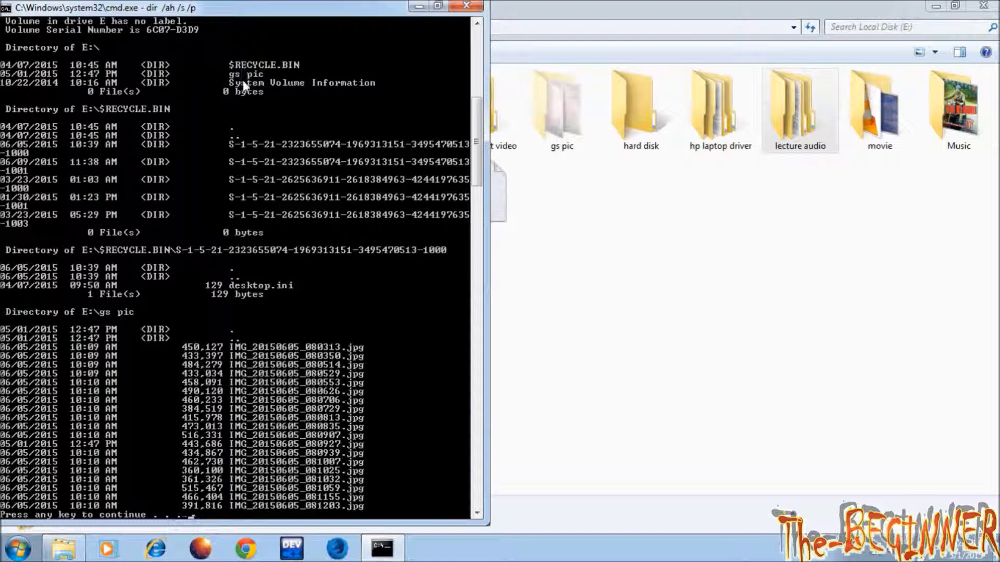
mouse_move(262, 77)
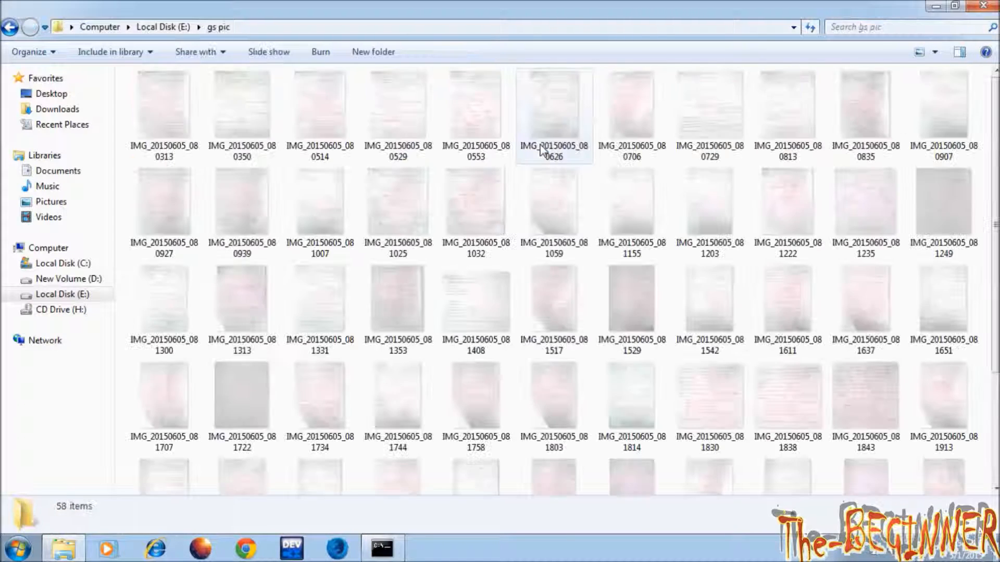
- Select all 58 gs pic images, return to E's root, and bring the listing forward
key(ctrl+a)
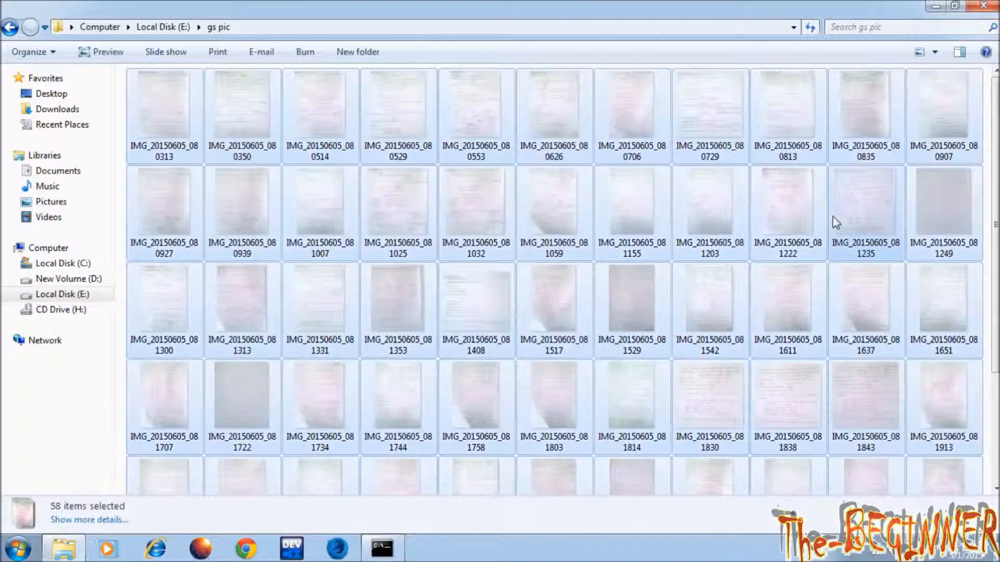
click(10, 26)
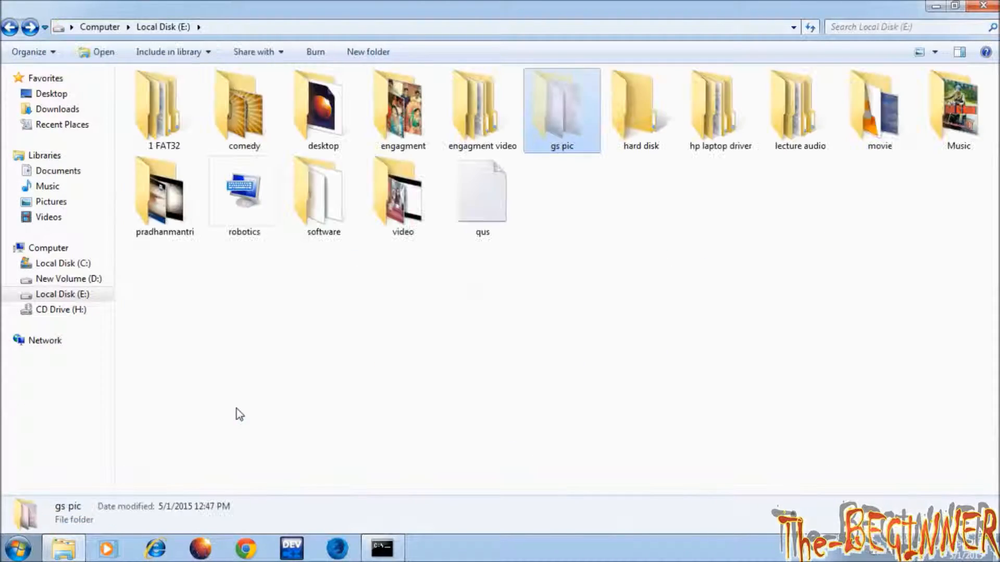
click(381, 548)
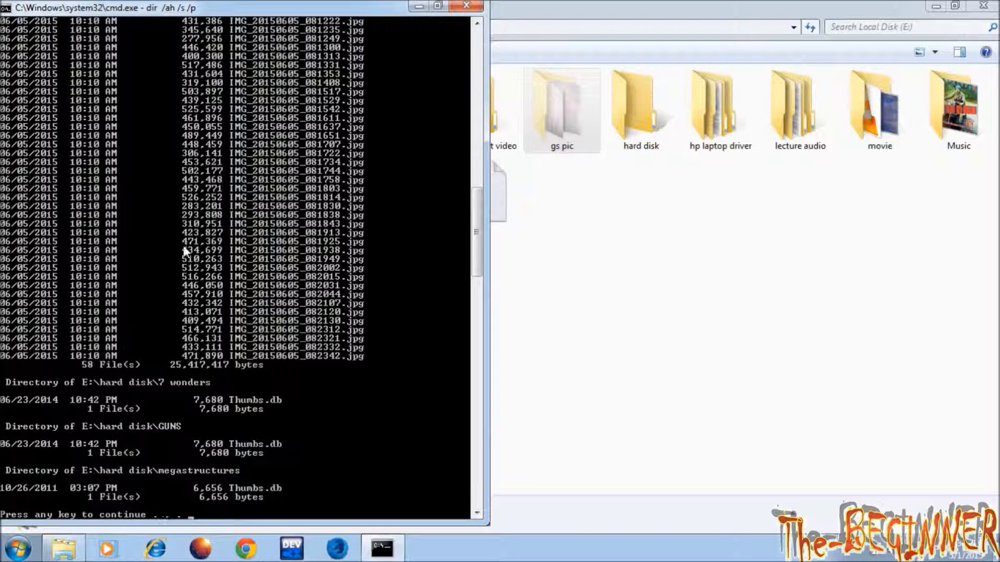
mouse_move(475, 247)
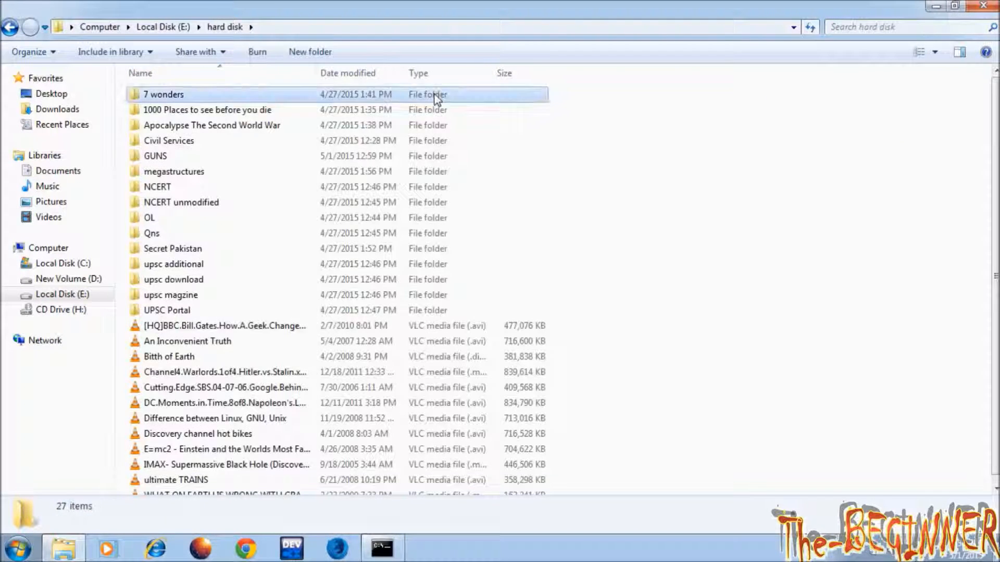
- Leave the hard disk folder for drive E's root
click(381, 548)
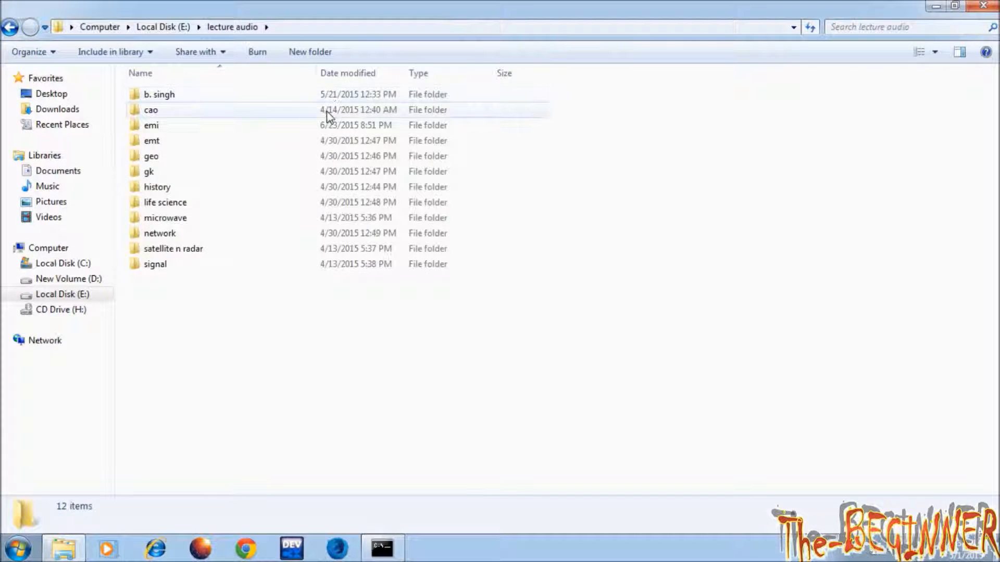
- Compare cao\4th lect and emi in Explorer against the hidden listing, then page forward
click(381, 547)
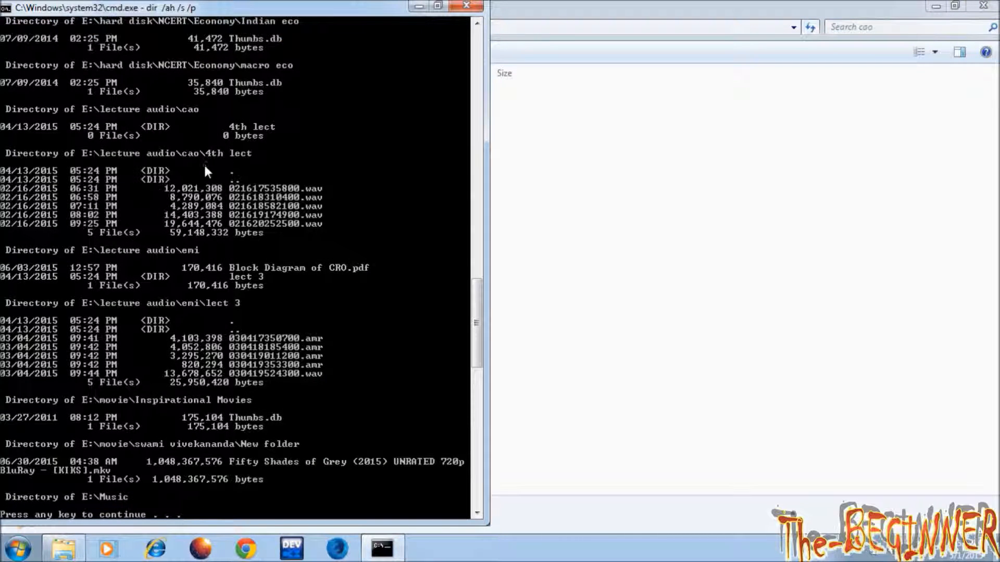
mouse_move(178, 191)
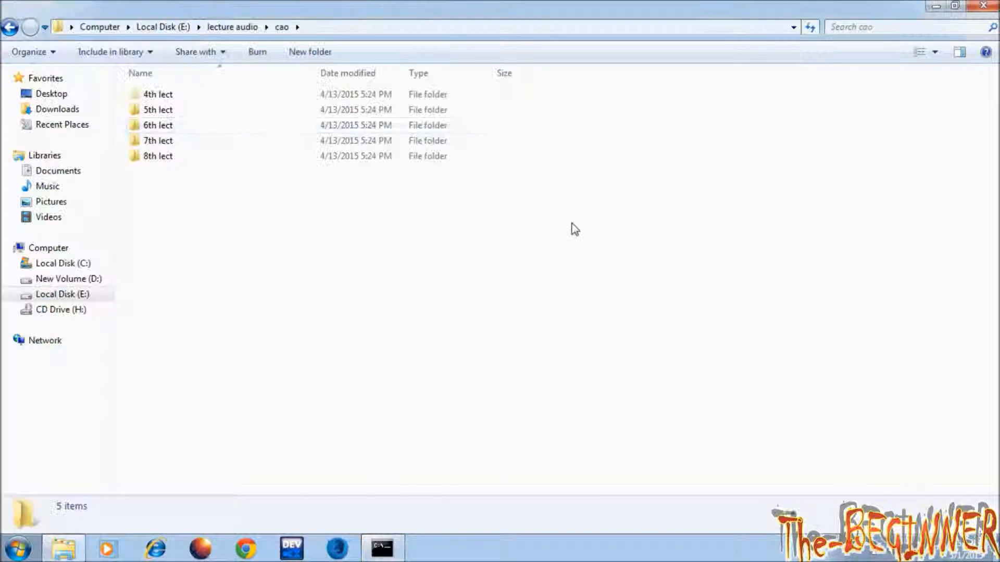
double_click(157, 94)
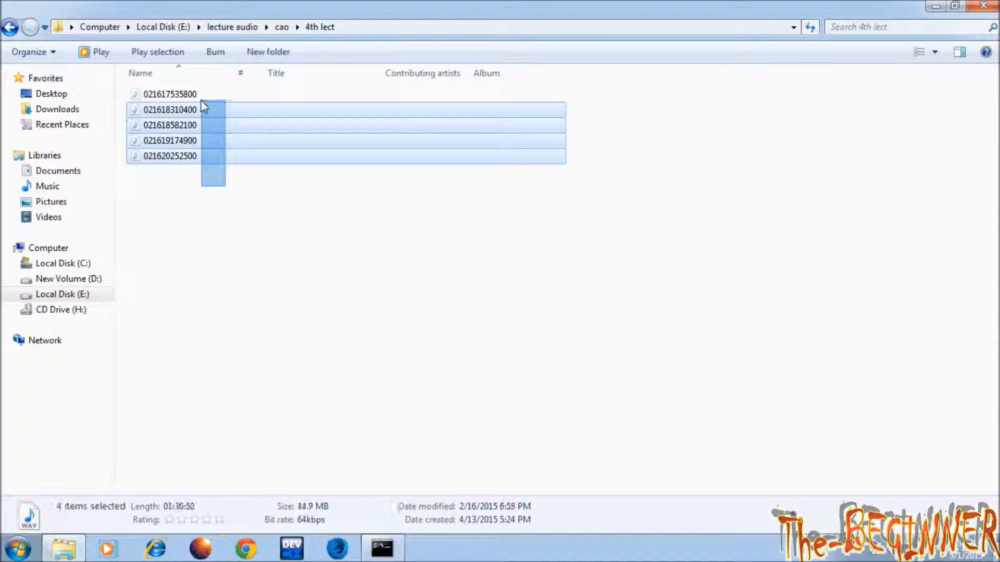
click(380, 548)
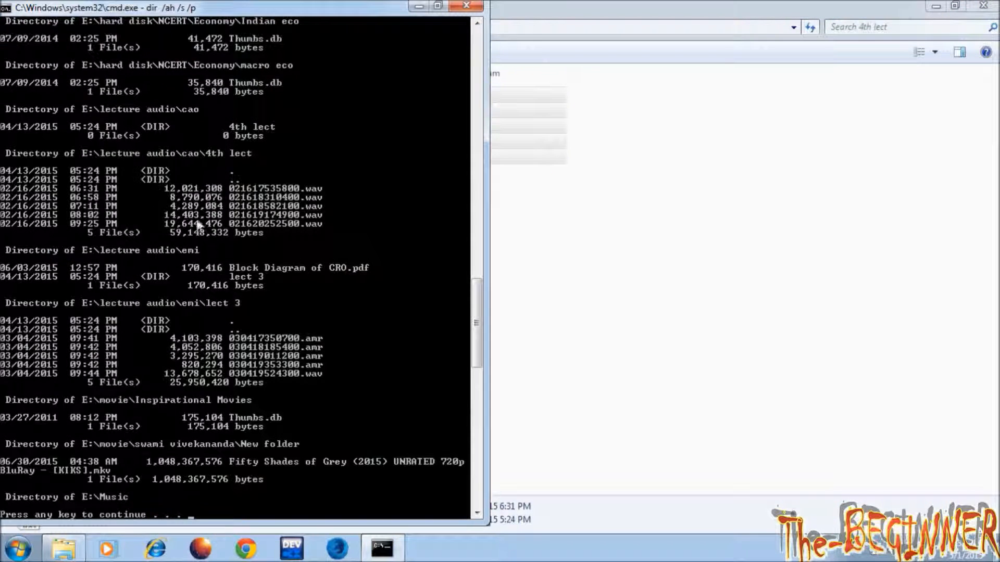
mouse_move(214, 262)
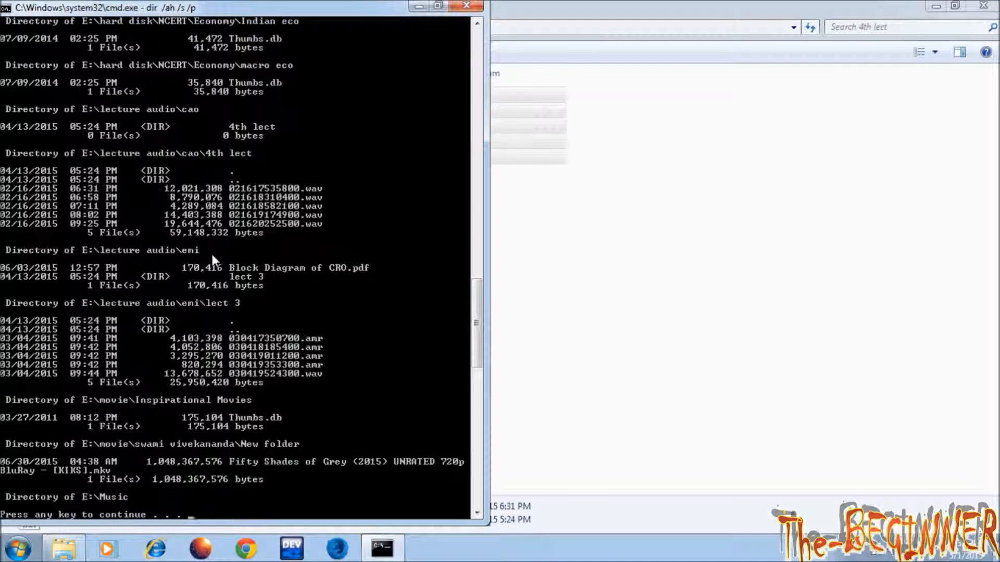
mouse_move(506, 267)
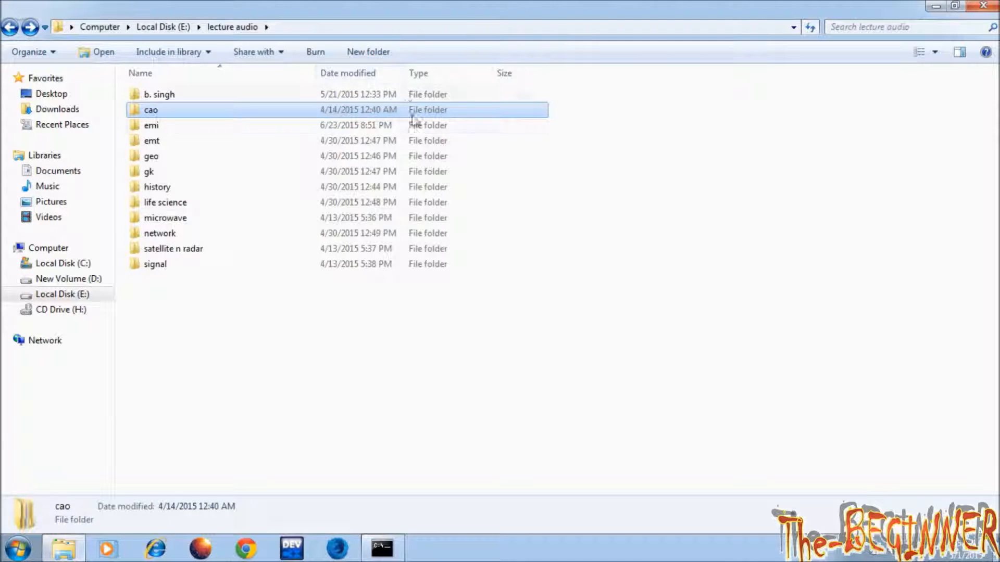
double_click(151, 125)
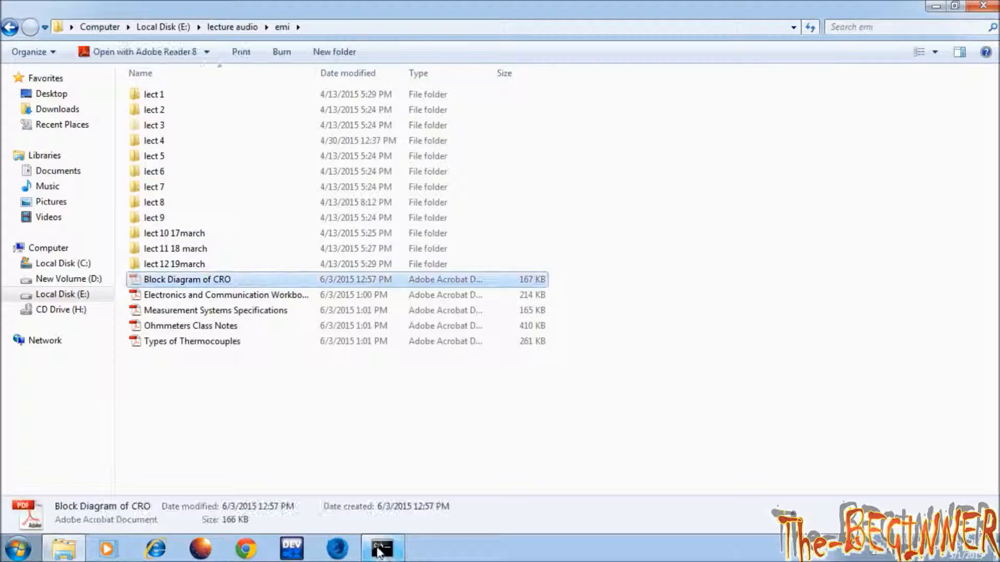
click(380, 548)
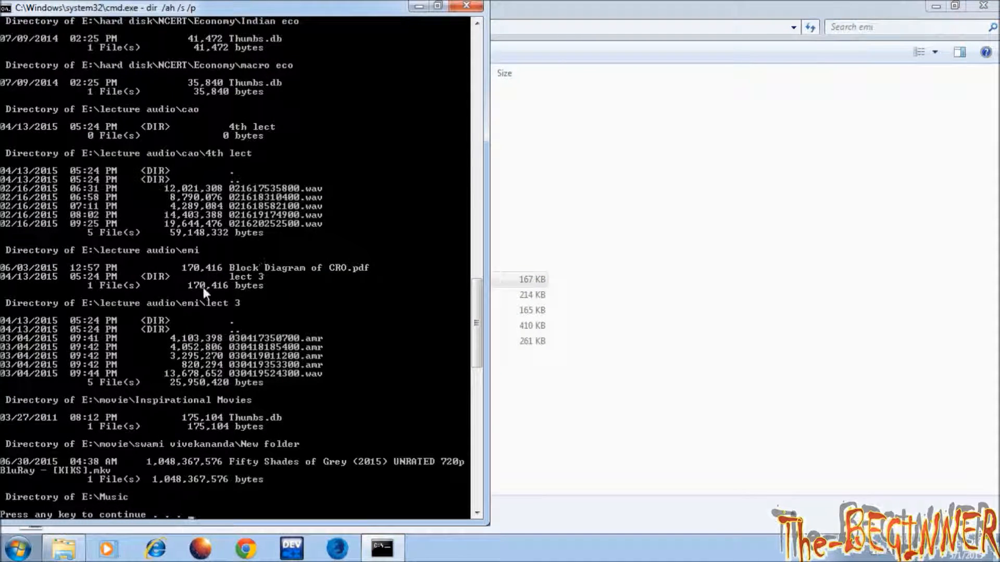
key(space)
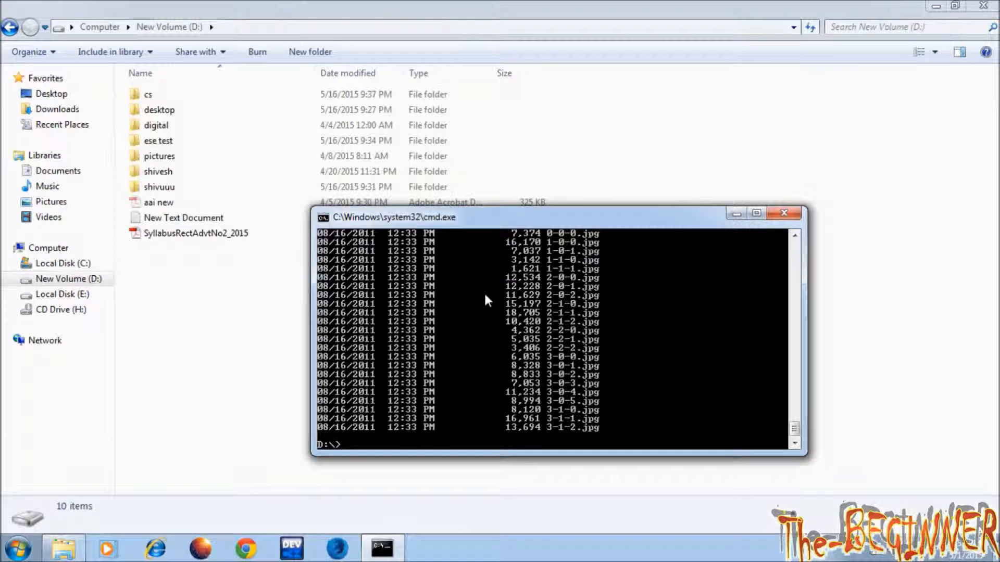
- List drive D with dir and check the cs folder's attributes
text(dir)
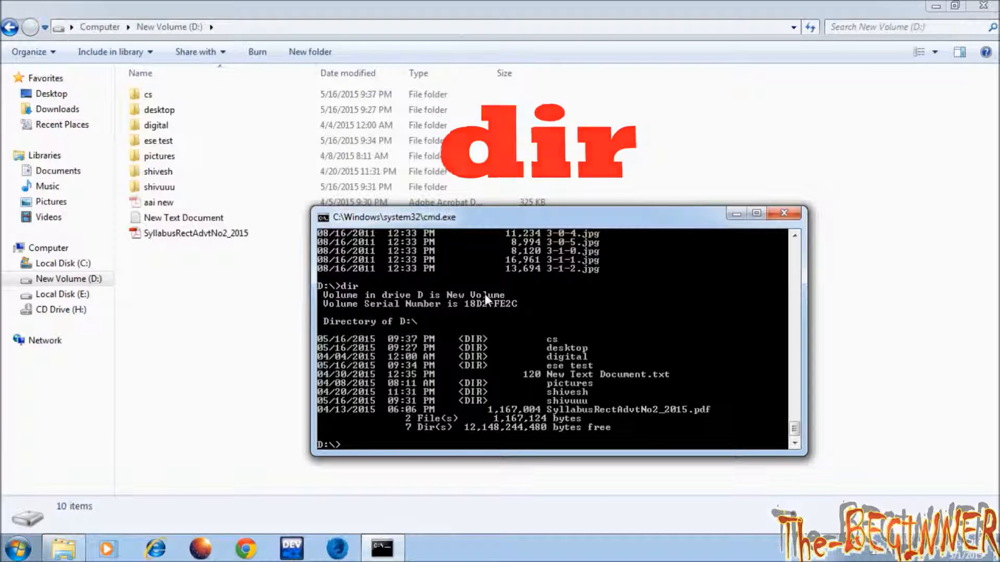
text(attrib)
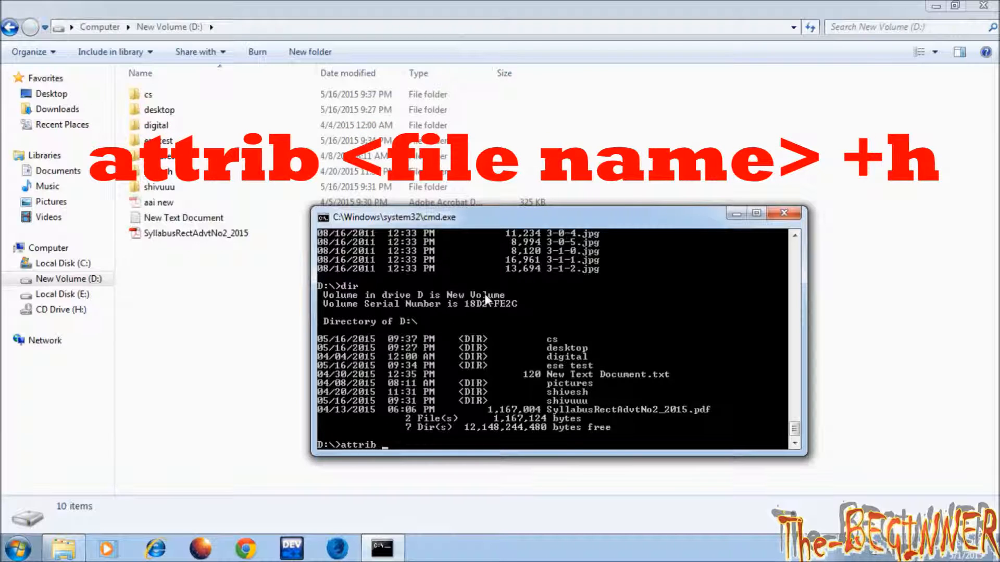
text(cs +h)
text(dir)
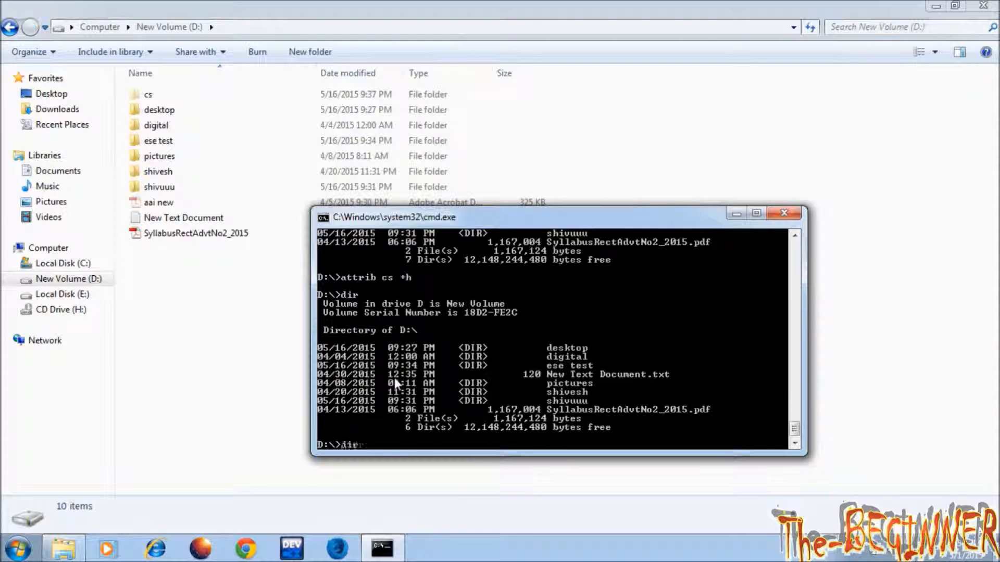
- Hide the cs folder and SyllabusRectAdvtNo2_2015.pdf with attrib +h
text(attrib cs +h)
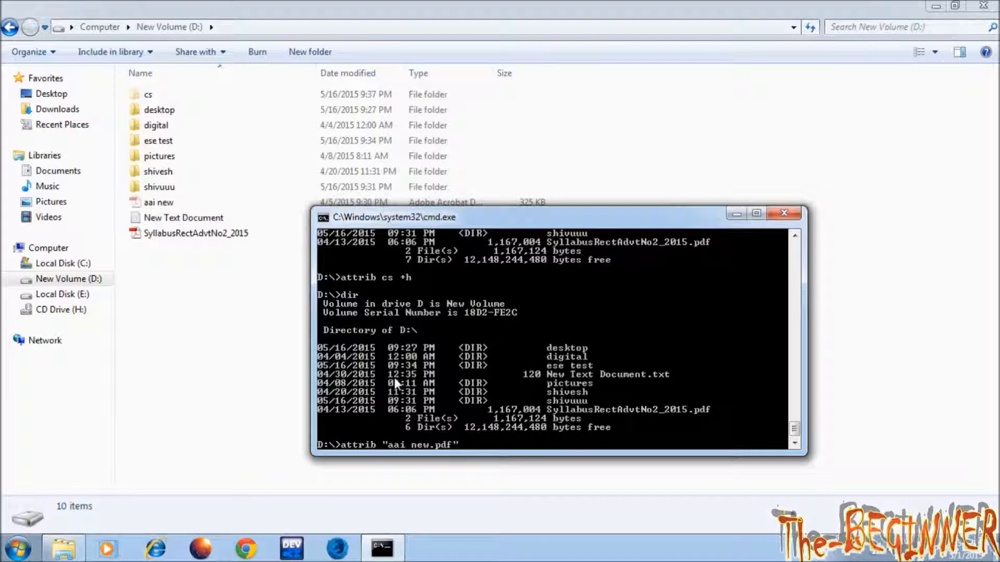
text(SyllabusRectAdvtNo2_2015.pdf +h)
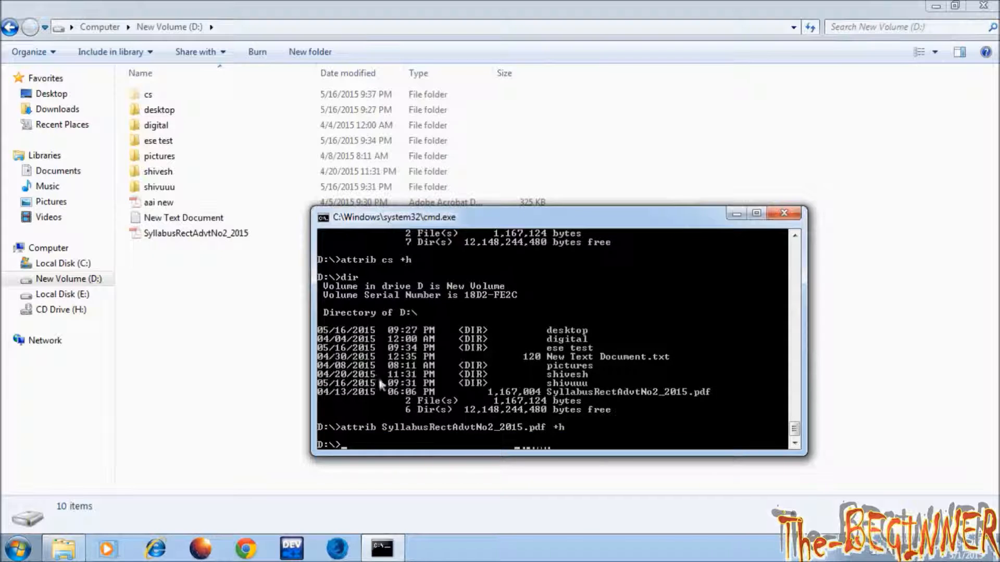
text(attrib "aai new.pdf" -h)
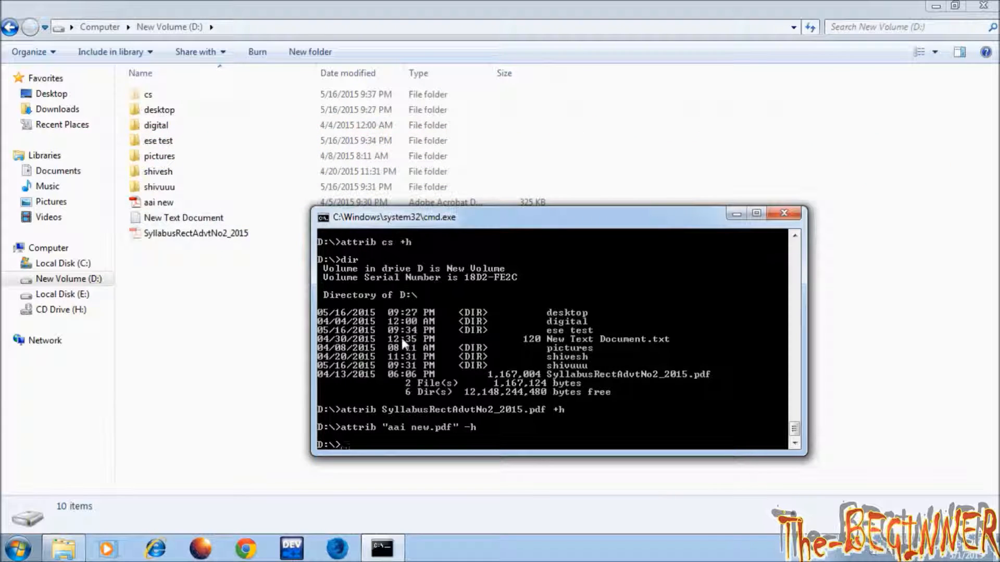
- Clear the hidden attribute from "aai new.pdf" with attrib -h
text(attrib "aai new.pdf")
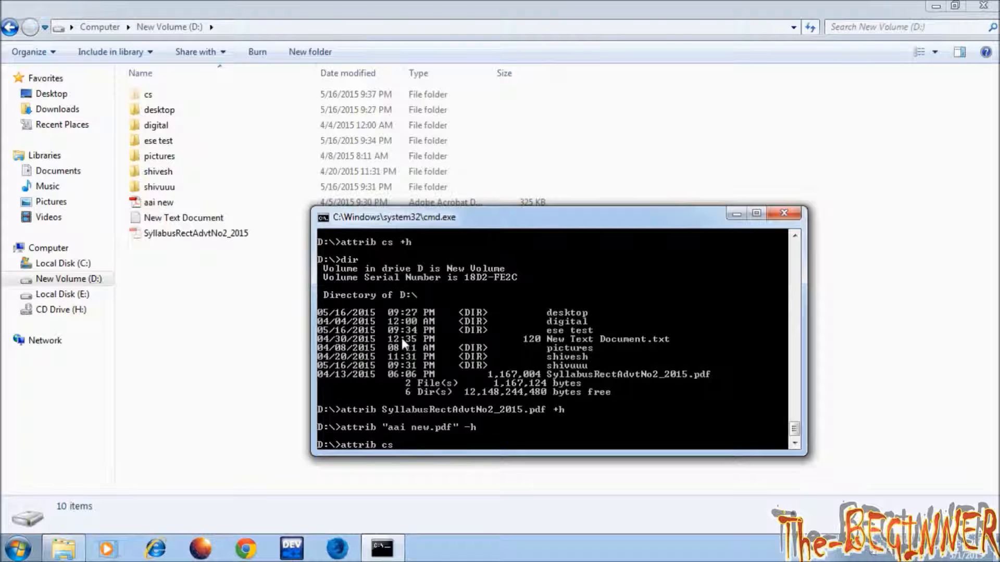
text(-h)
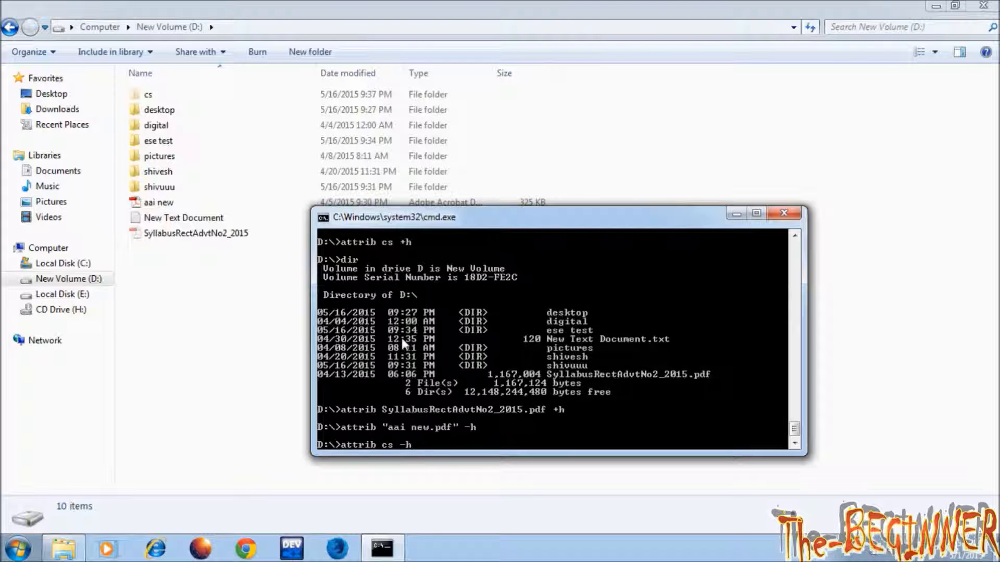